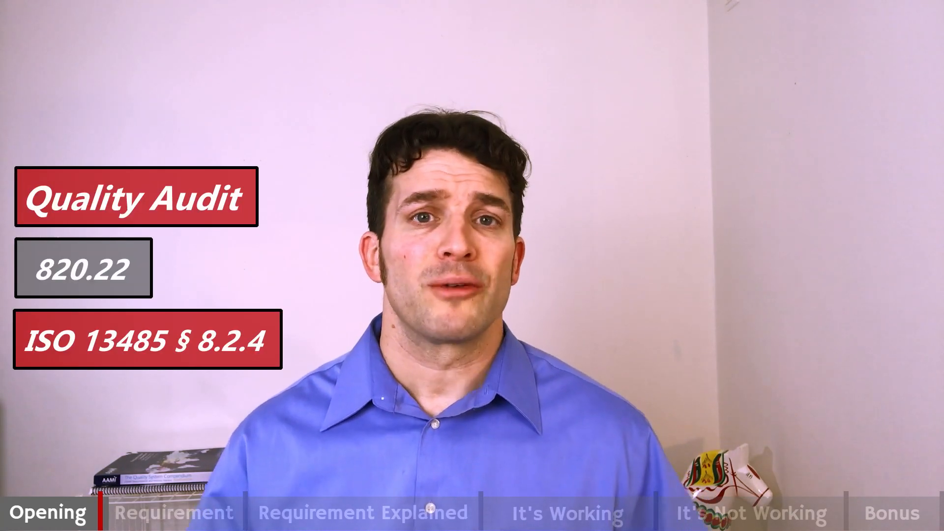
click(175, 512)
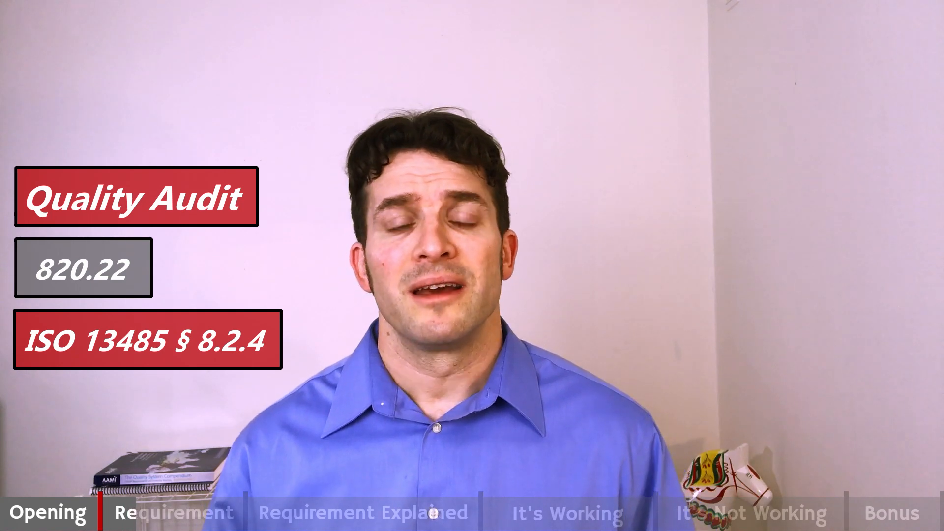